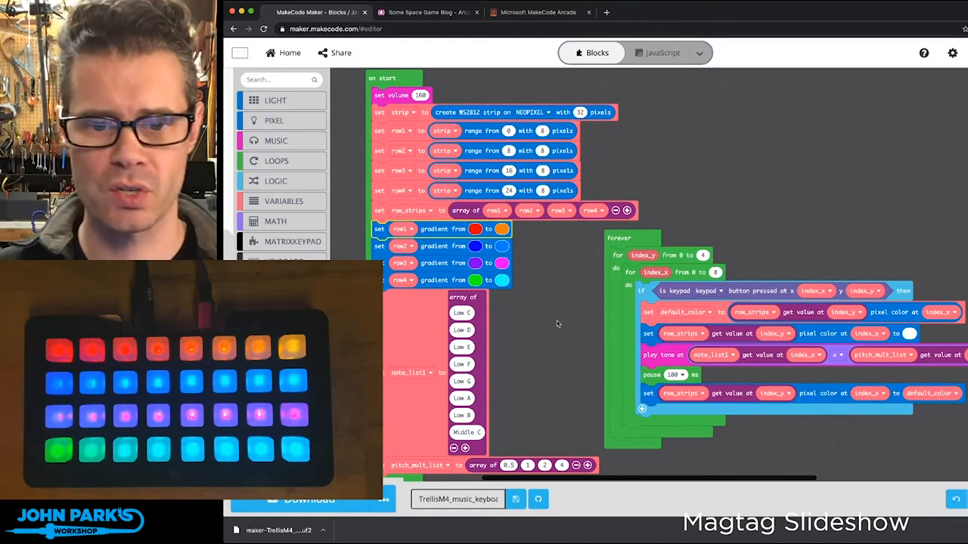
{"action": "scroll", "scroll_direction": "down", "scroll_amount": 3}
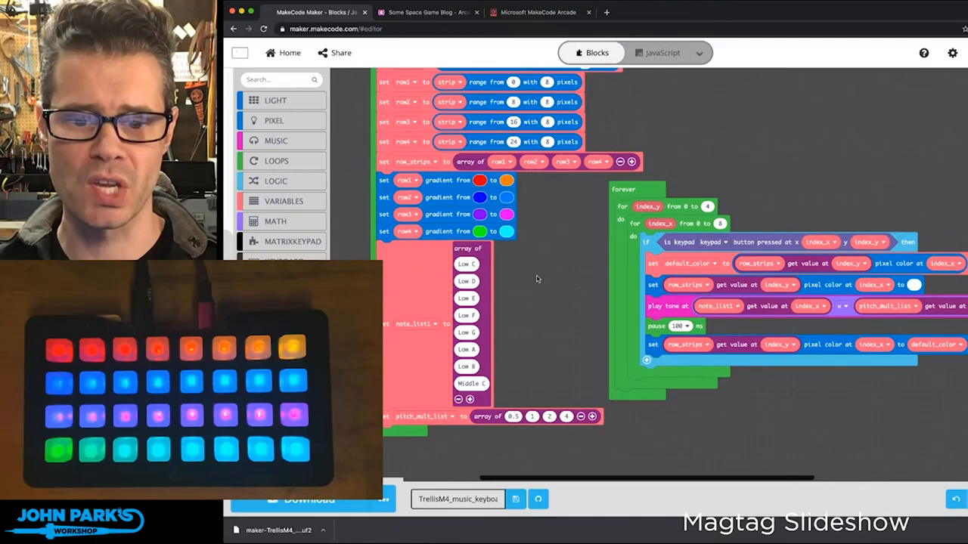